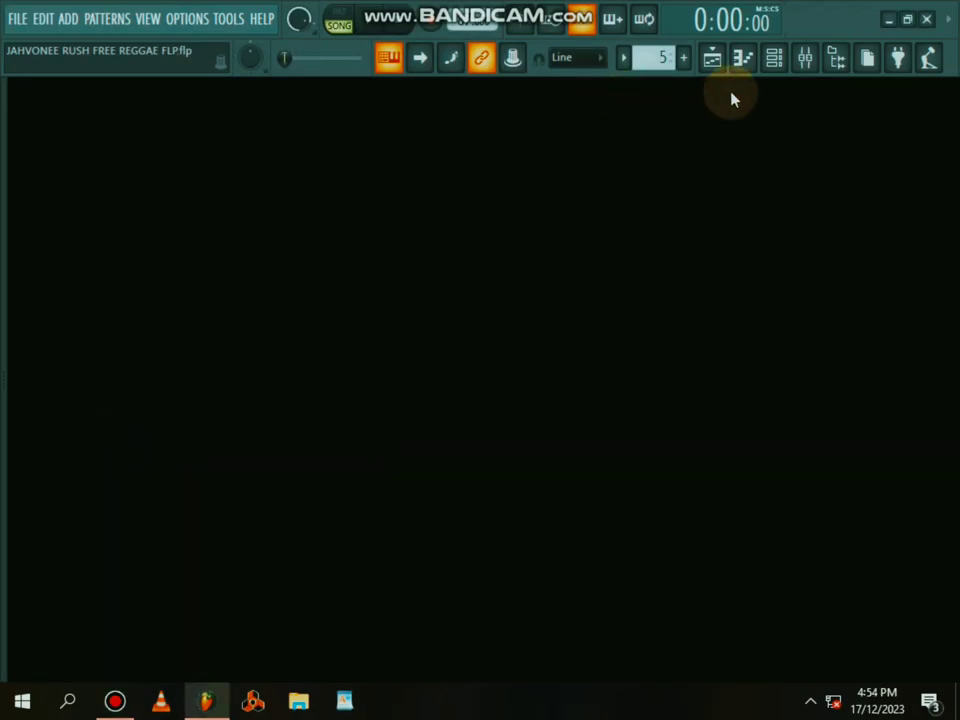
mouse_move(805, 57)
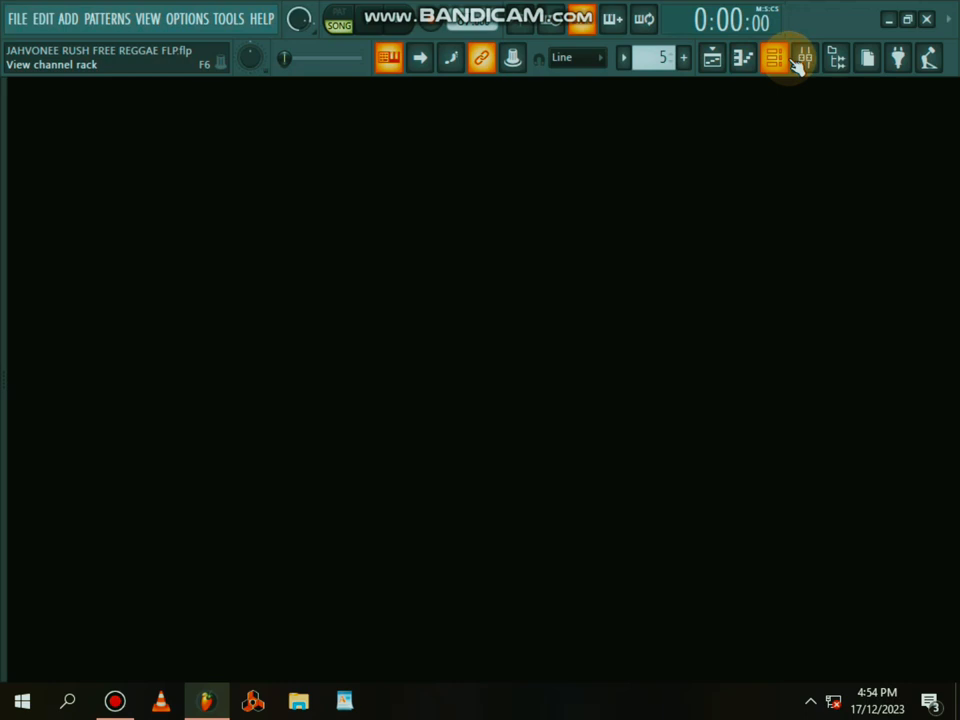
Step: Show the channel rack listing the instruments from the reggae drum kits to Still Night
left_click(774, 57)
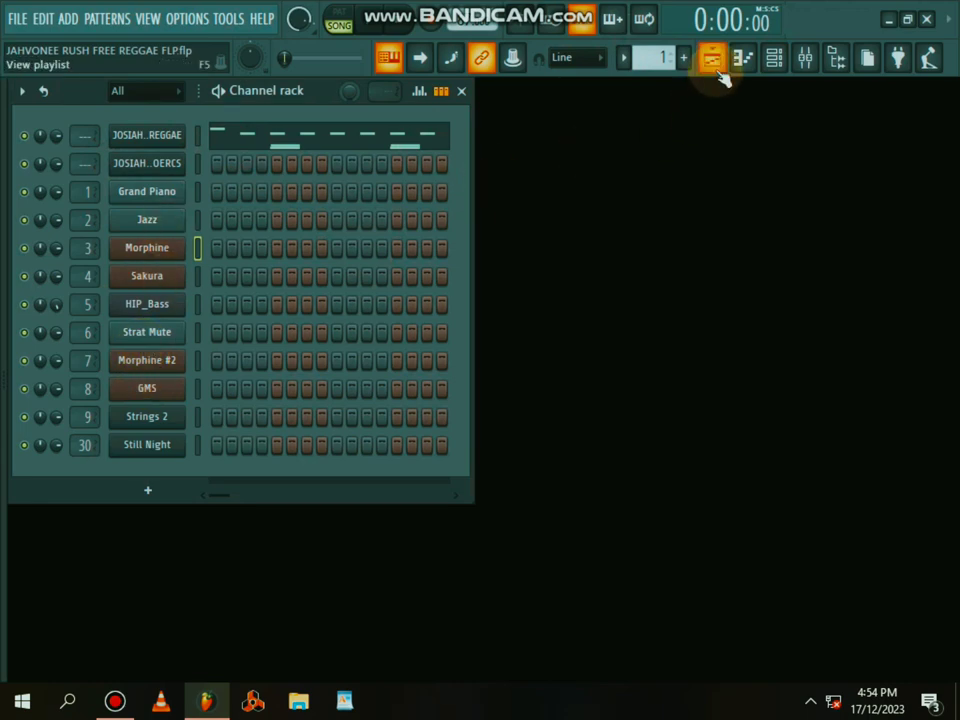
Step: Show the playlist arrangement and audition the JOSIAH ROOTS REGGAE kit's Mid Tom and High Snare pads
left_click(713, 57)
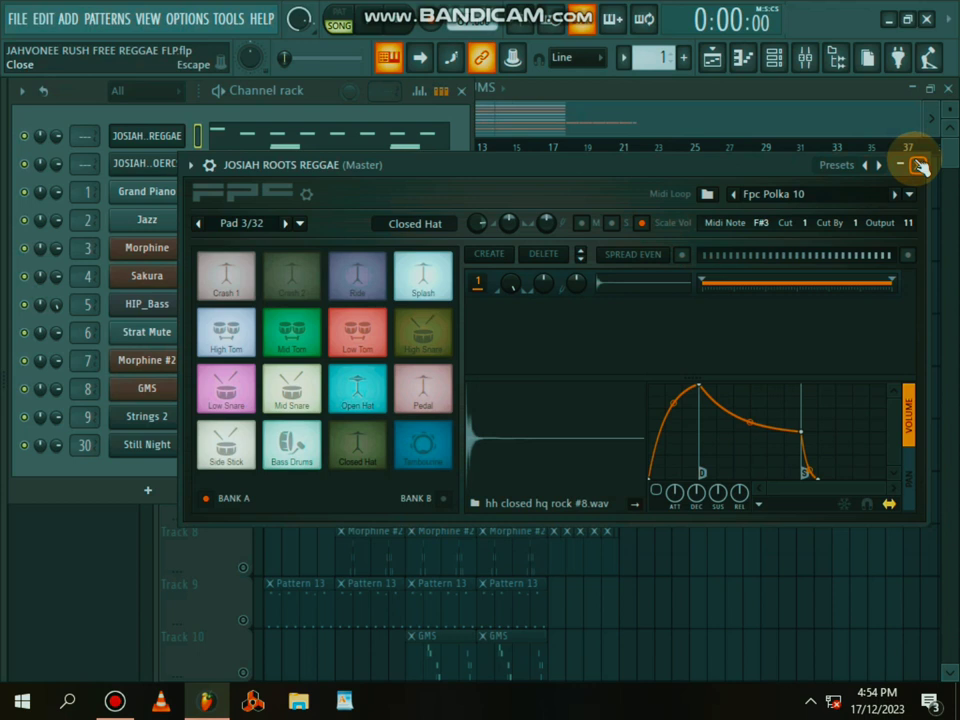
left_click(292, 333)
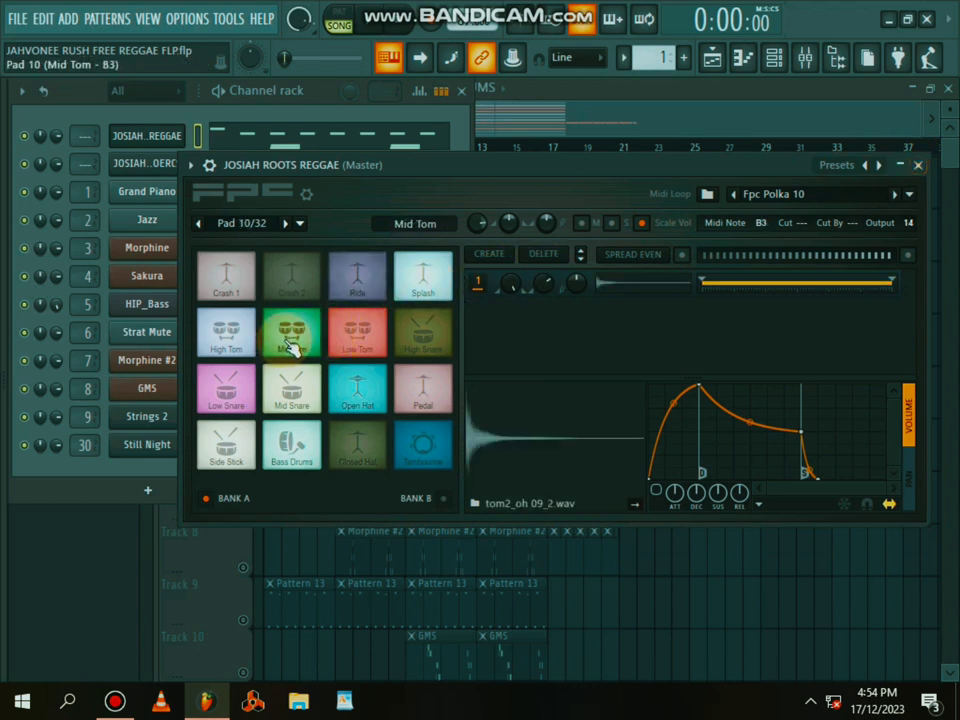
left_click(291, 390)
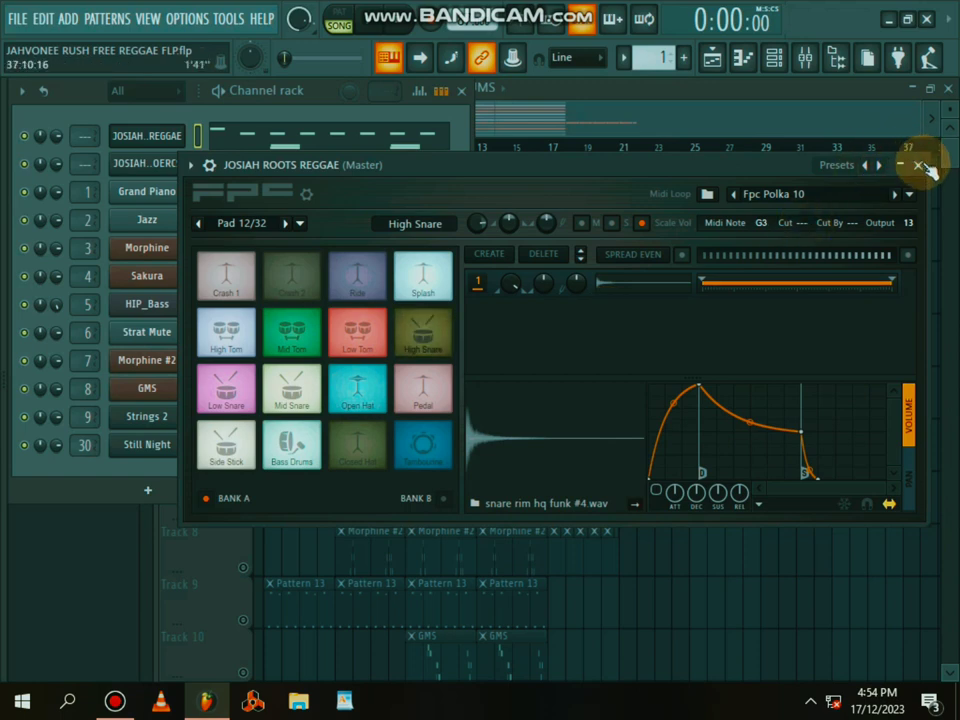
Step: Close the FPC drum-pad window before moving to the mixer's named tracks
left_click(920, 164)
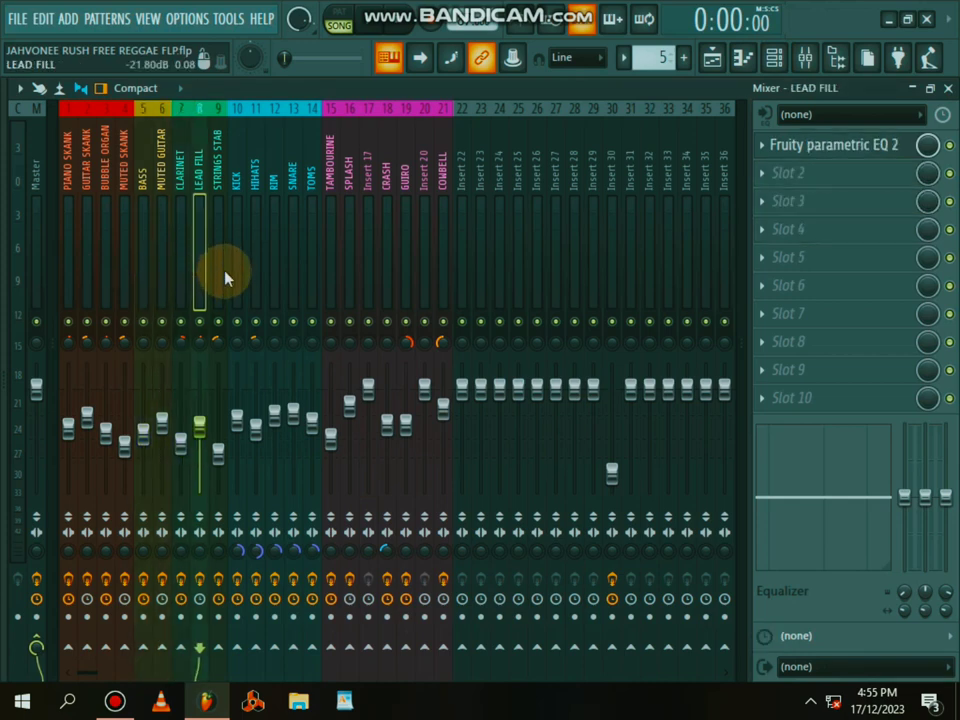
Step: Bring up the Jazz channel's piano roll with its chord stabs and velocity bars
left_click(348, 263)
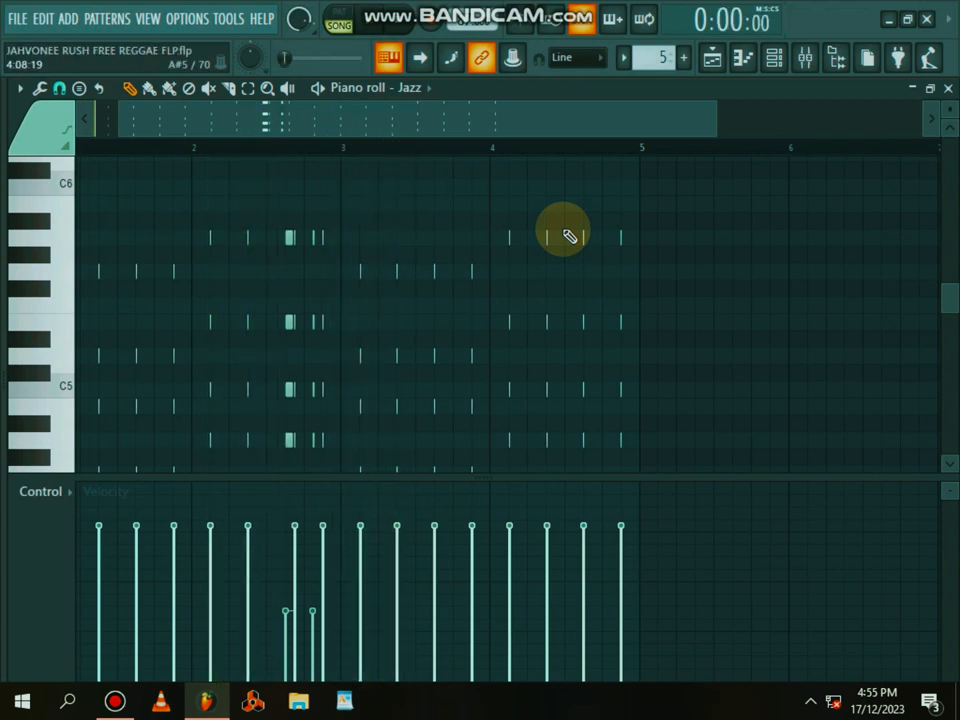
Step: Show the playlist arrangement for playback with the Sakura track soloed
left_click(713, 57)
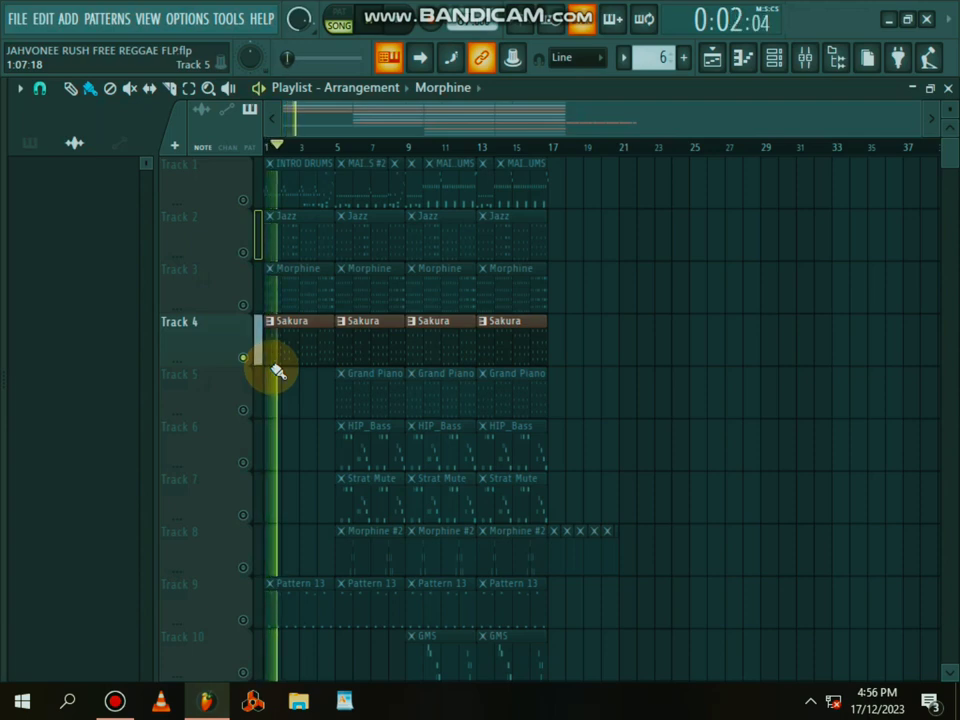
Step: Release the Sakura solo so the HIP_Bass track on Track 6 can be soloed instead
left_click(775, 57)
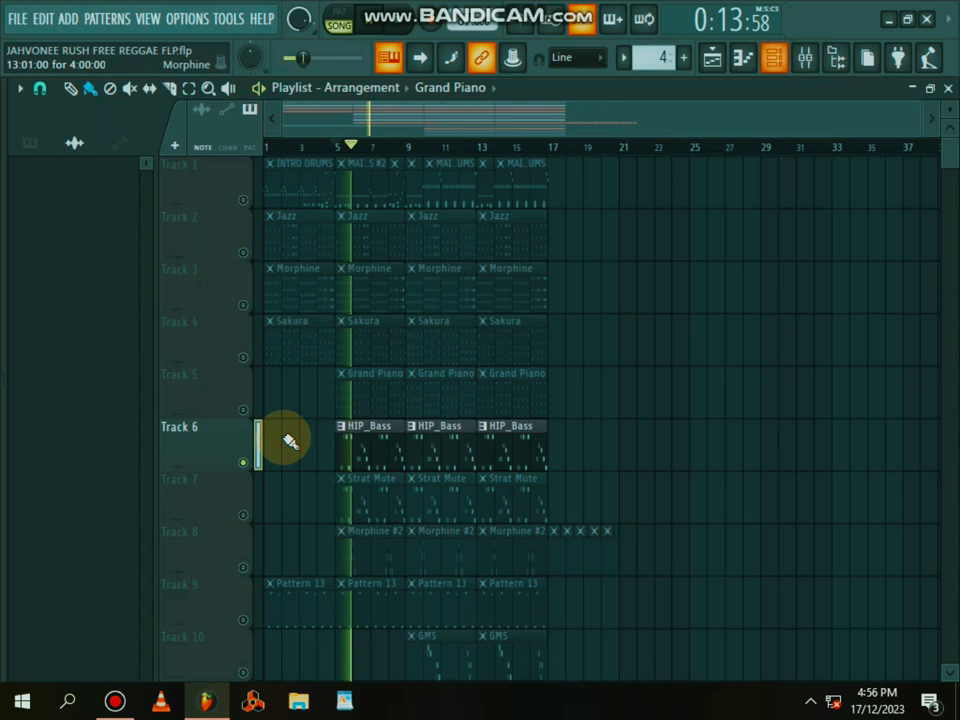
Step: Scroll down to the second JOSIAH drum channel's notes while the beat plays
scroll("down", 3)
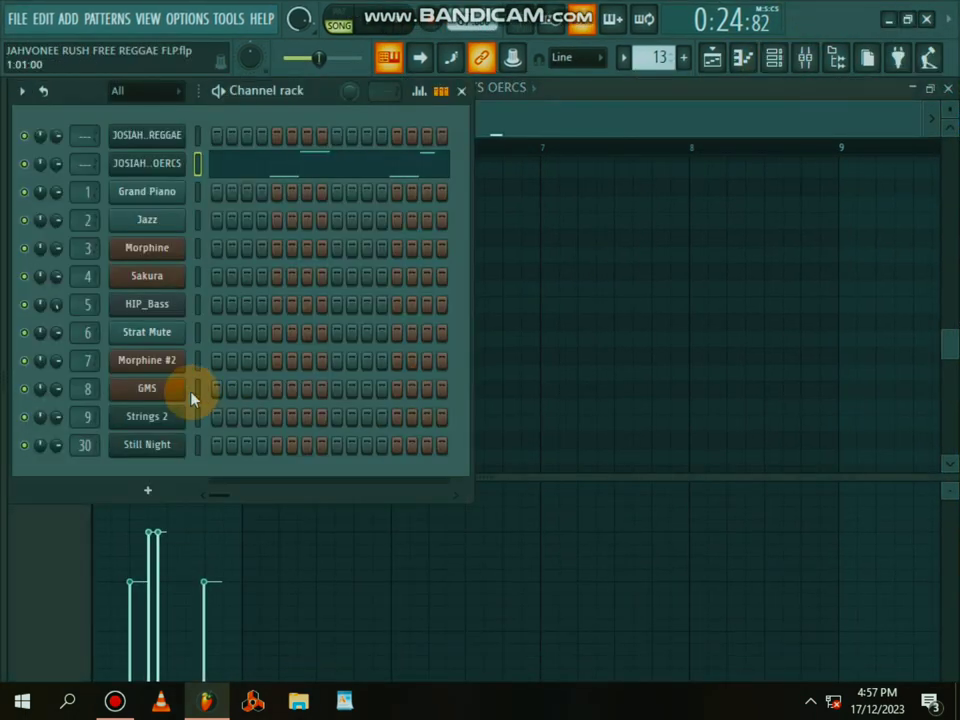
Step: Select the GMS instrument channel in the channel rack over the arrangement
left_click(146, 388)
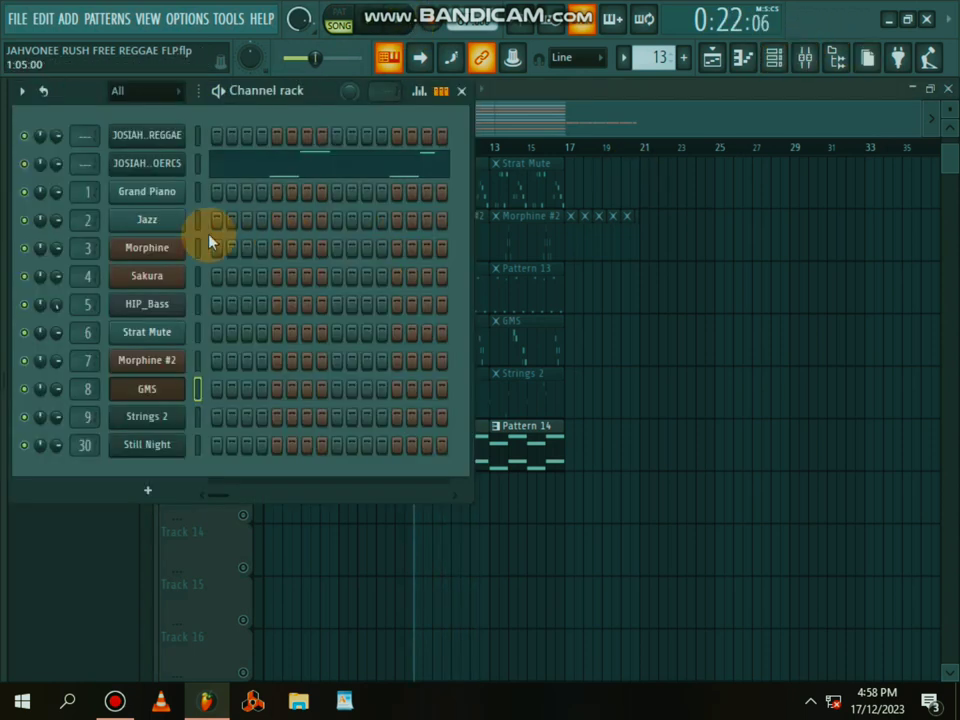
Step: Review the Still Night and Strings 2 Flex sounds, then move on to the GMS and Morphine instruments
left_click(146, 444)
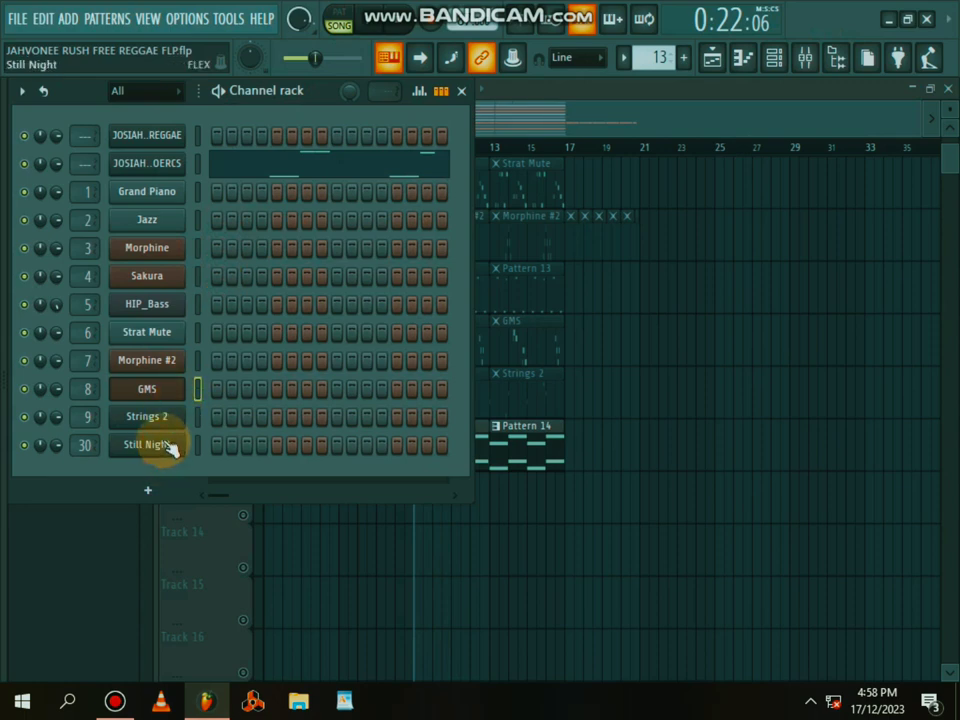
double_click(146, 444)
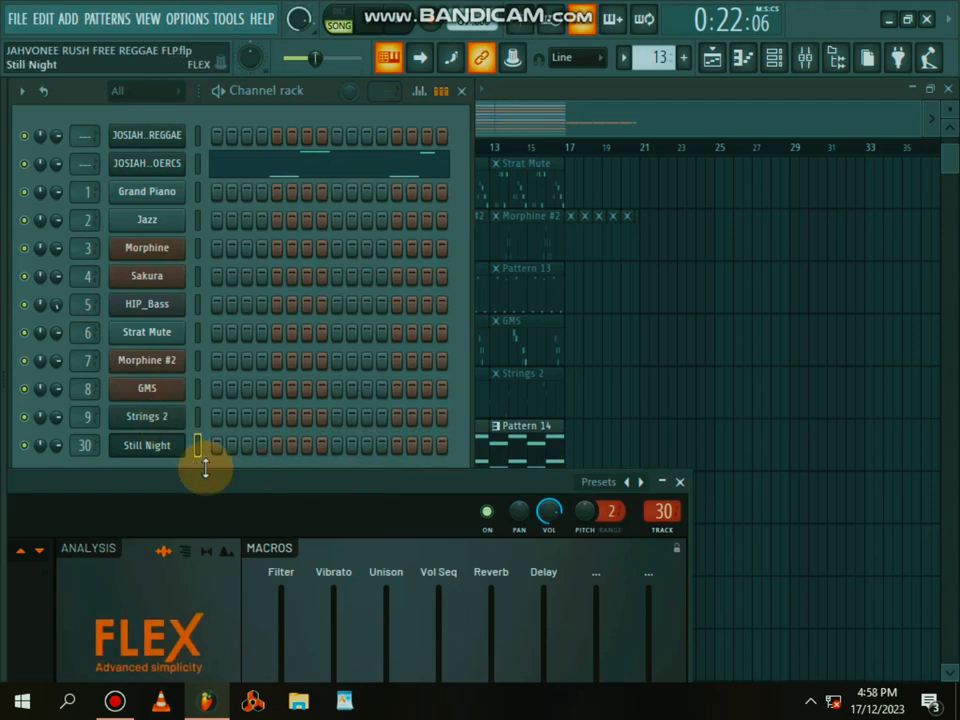
left_click(146, 416)
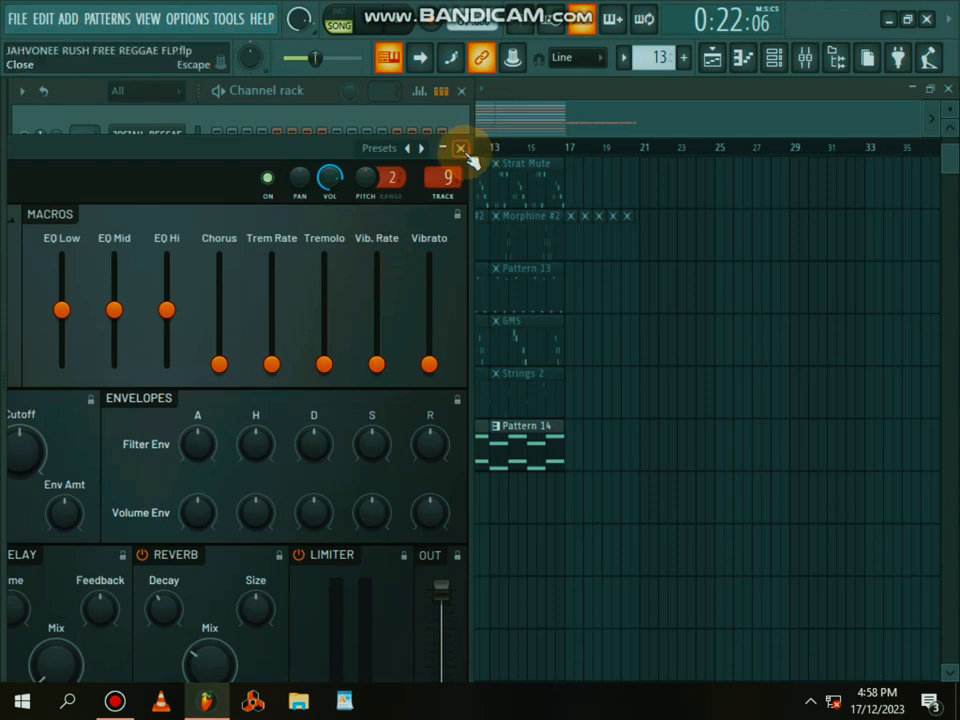
left_click(460, 148)
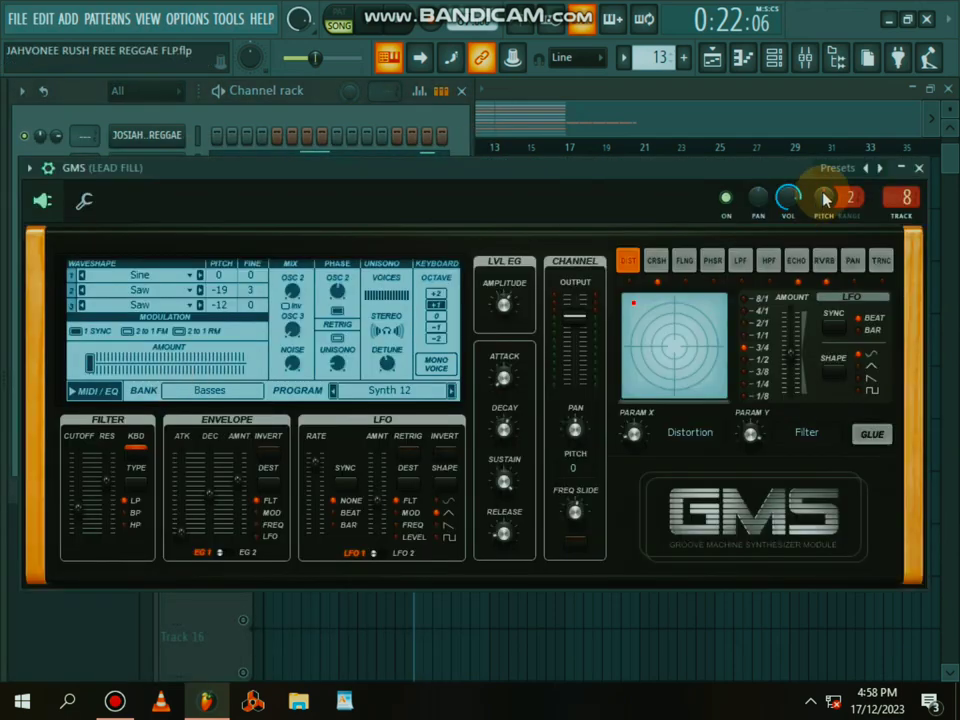
left_click(917, 167)
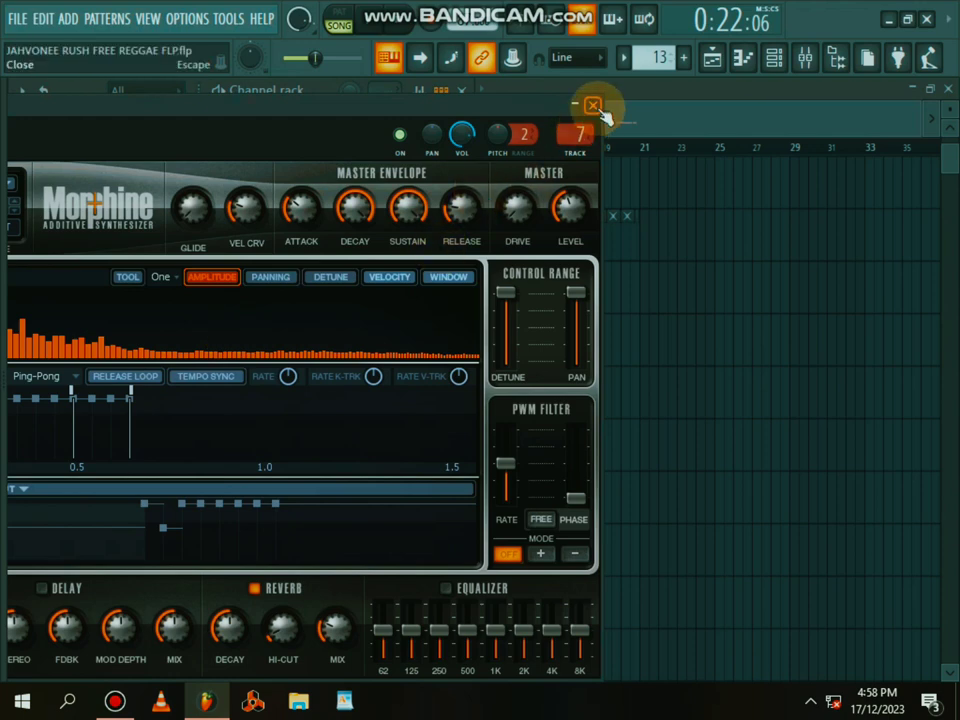
Step: Close the Morphine window and the mixer after viewing the CLARINET insert's effects
left_click(592, 106)
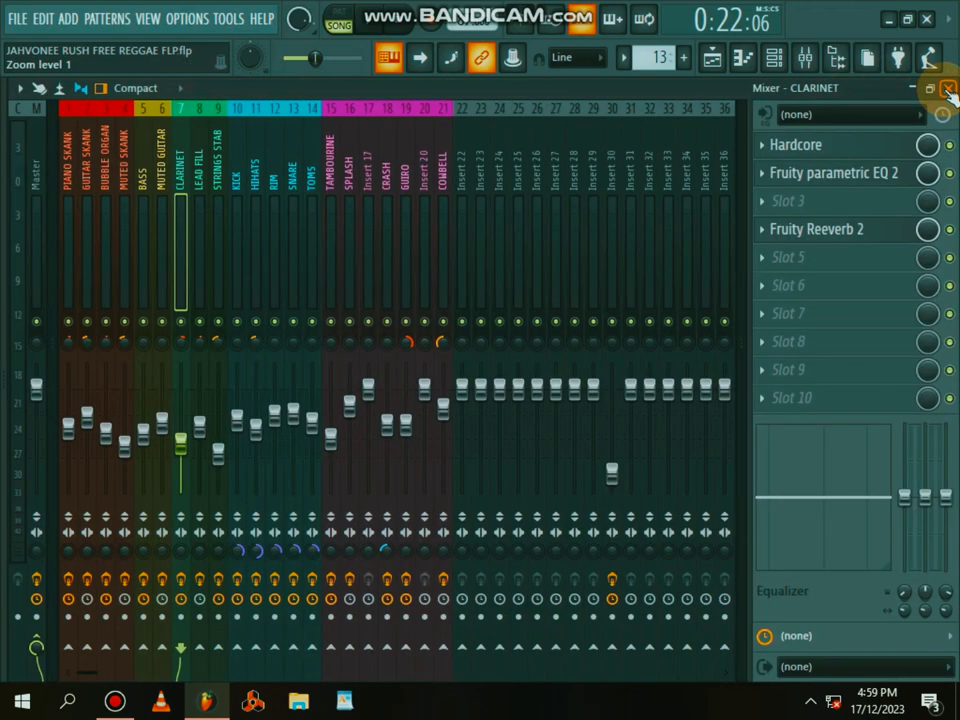
left_click(947, 88)
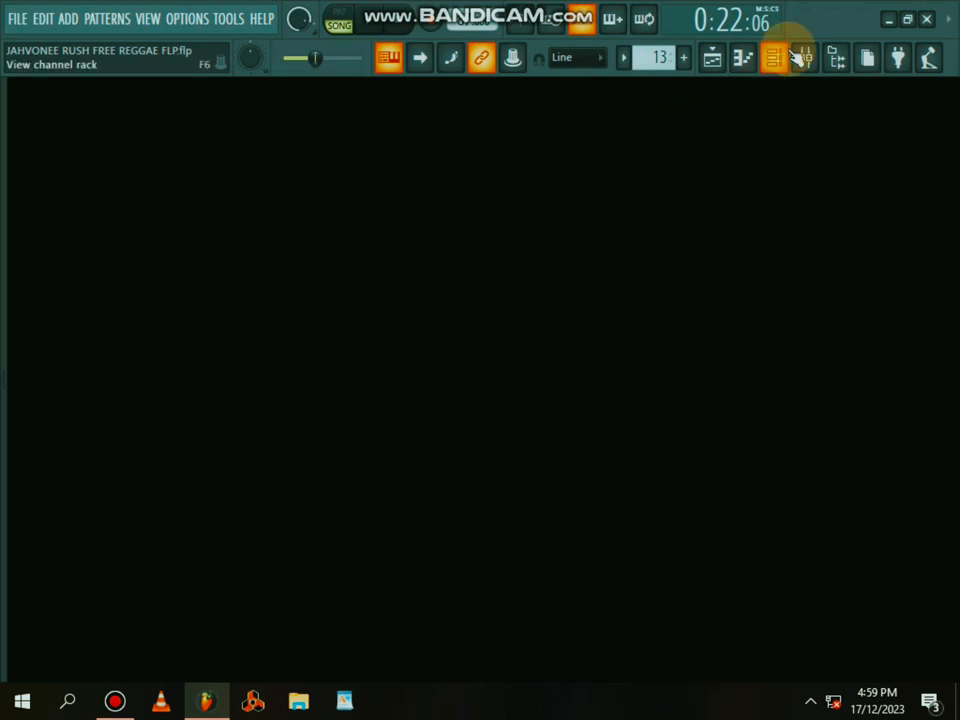
Step: Return to the Playlist arrangement showing the drum, Jazz, Morphine and Sakura tracks from bar one
left_click(774, 57)
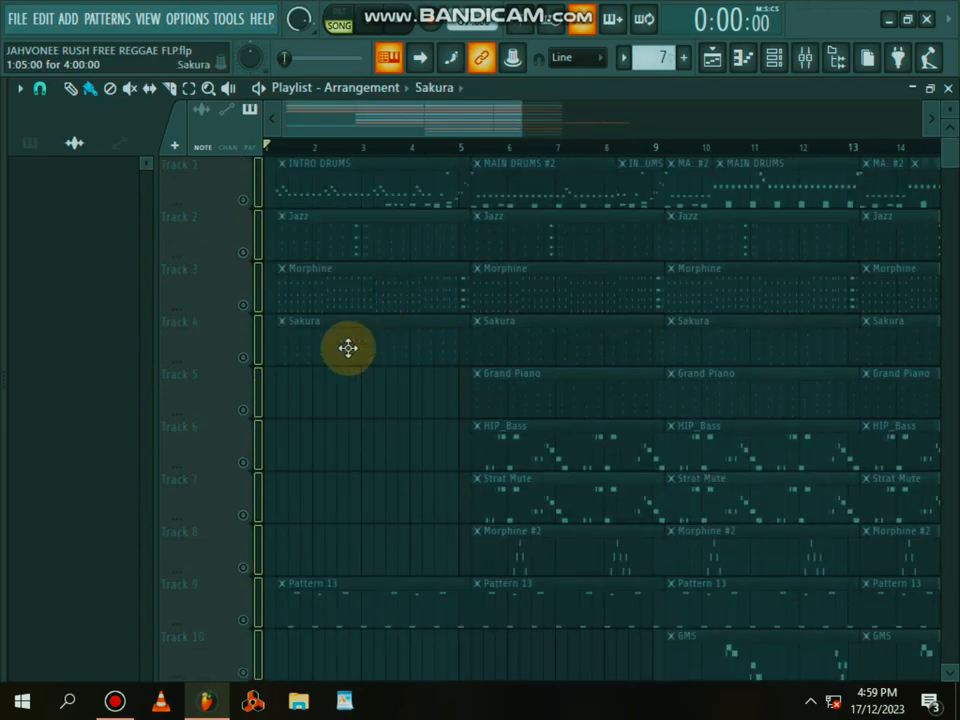
double_click(349, 348)
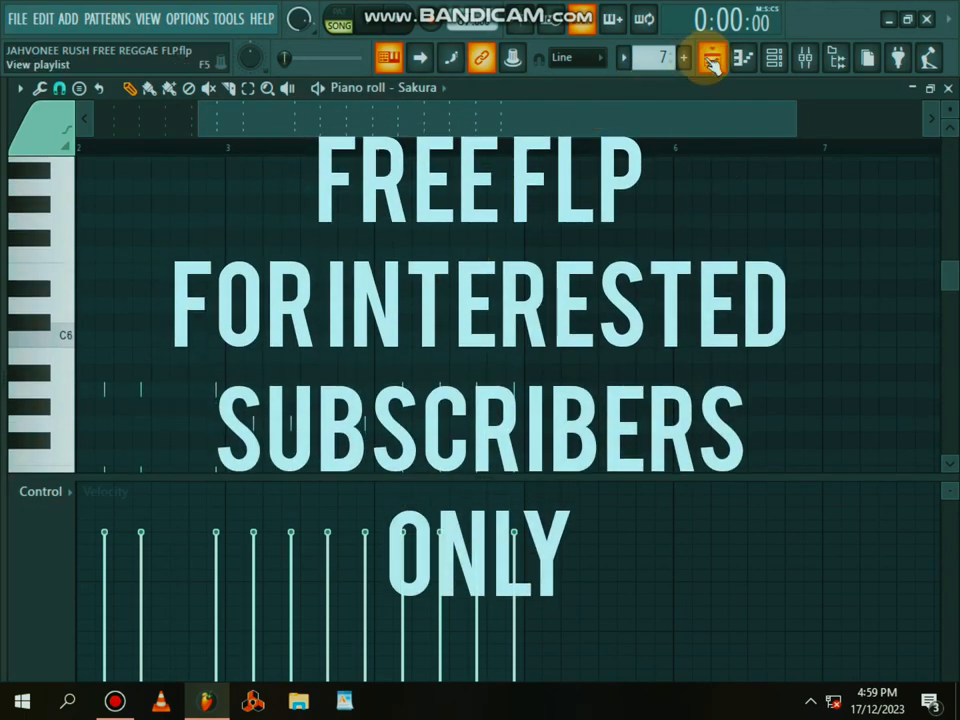
left_click(710, 57)
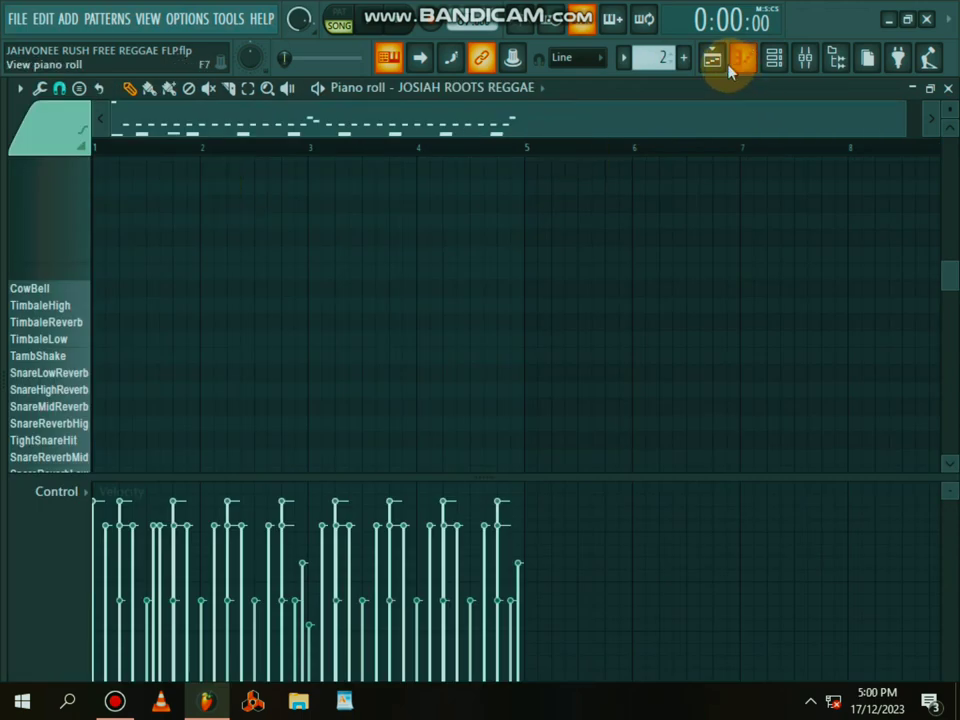
left_click(742, 57)
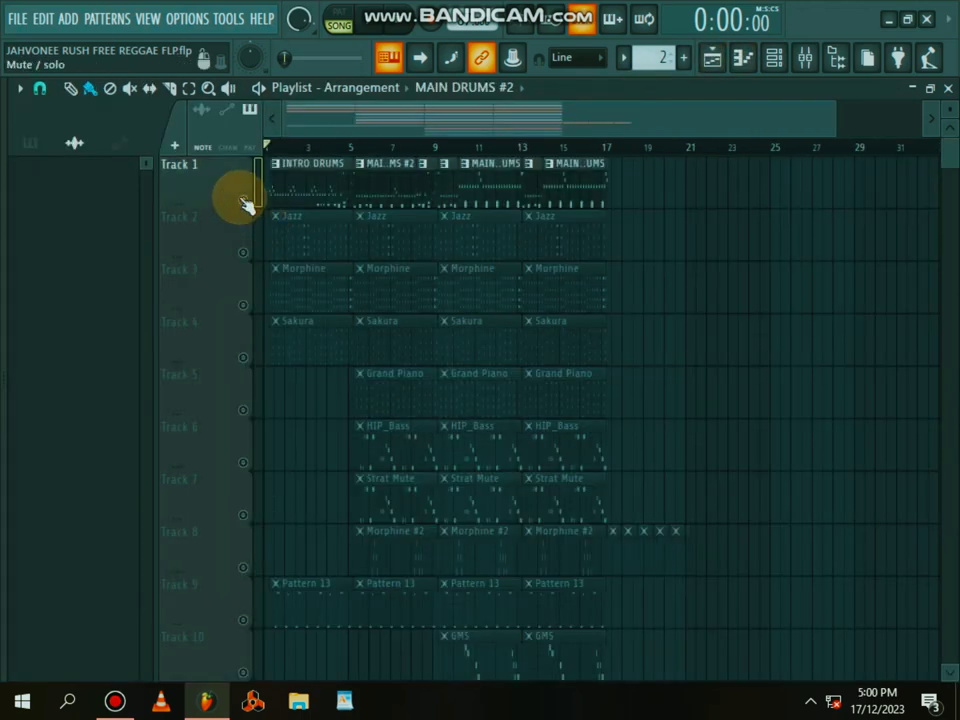
scroll("down", 3)
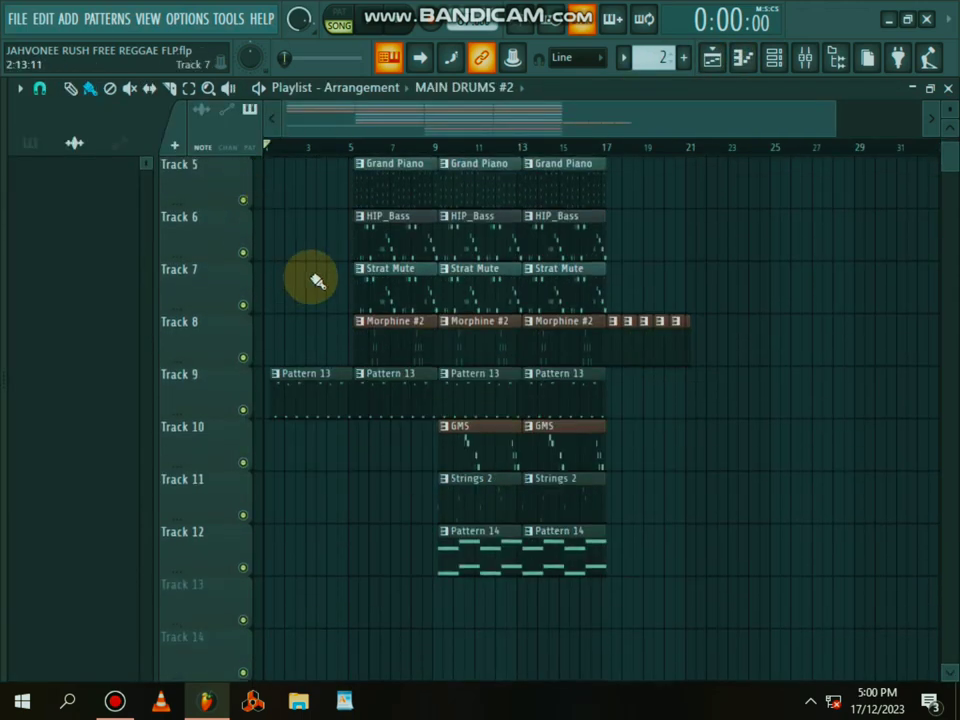